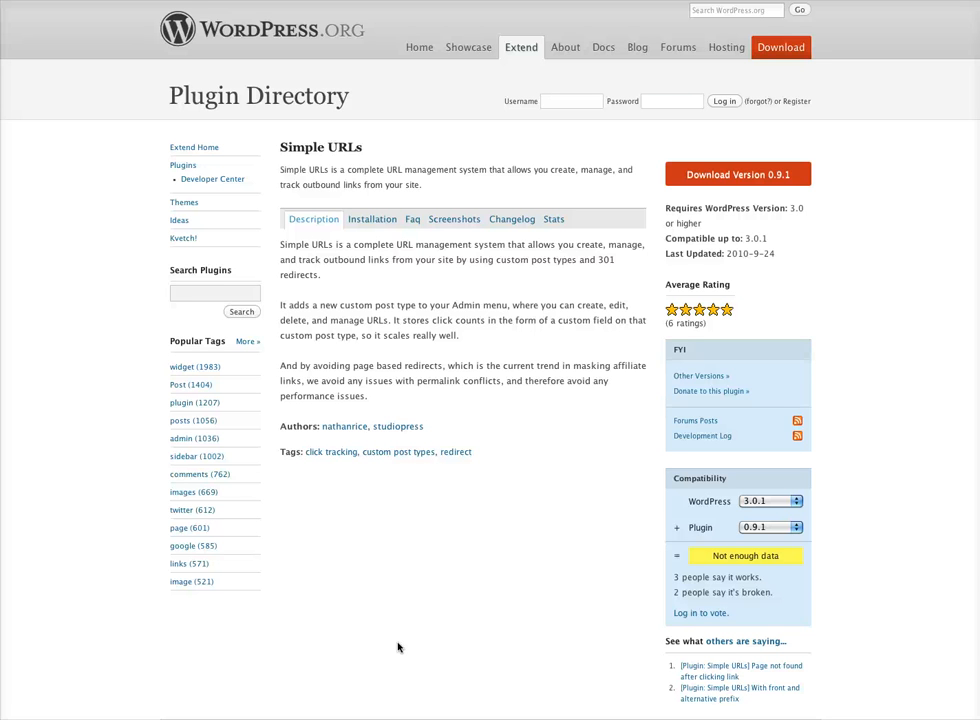
{"action": "mouse_move", "coordinate": [444, 324]}
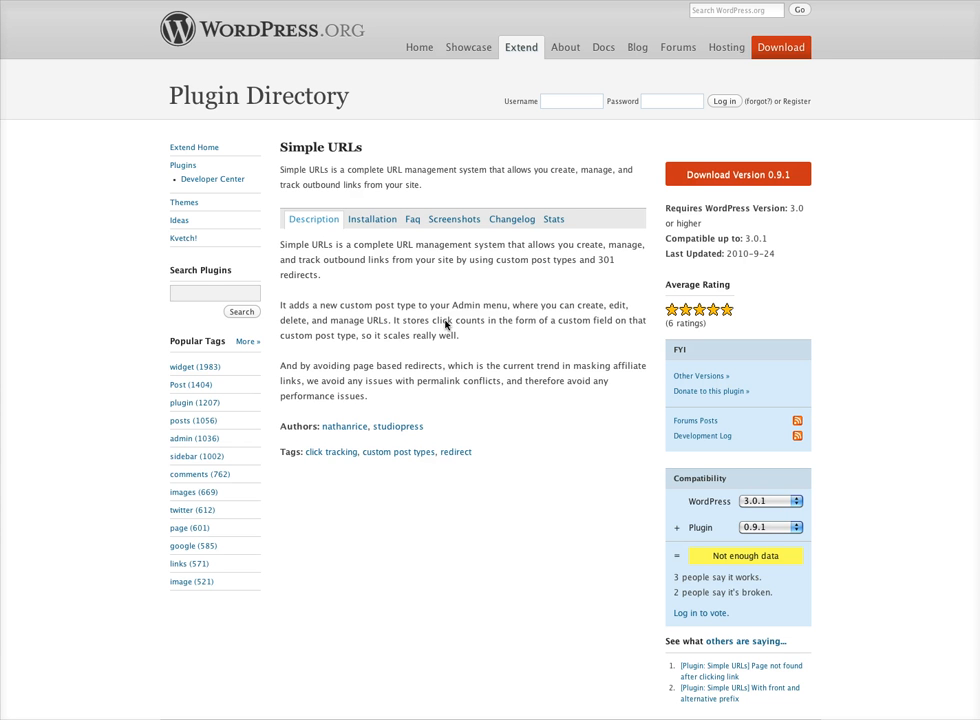
{"action": "mouse_move", "coordinate": [398, 336]}
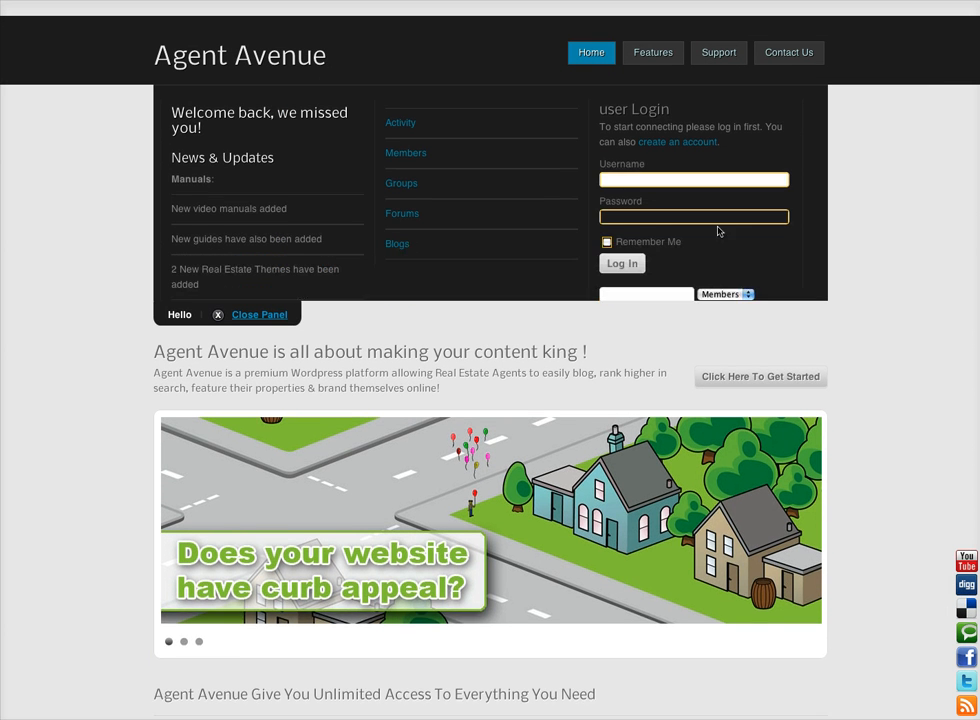
Log in as 'demo' and reach the Agent Avenue Demo Site dashboard via My Blogs.
{"action": "type", "text": "demo"}
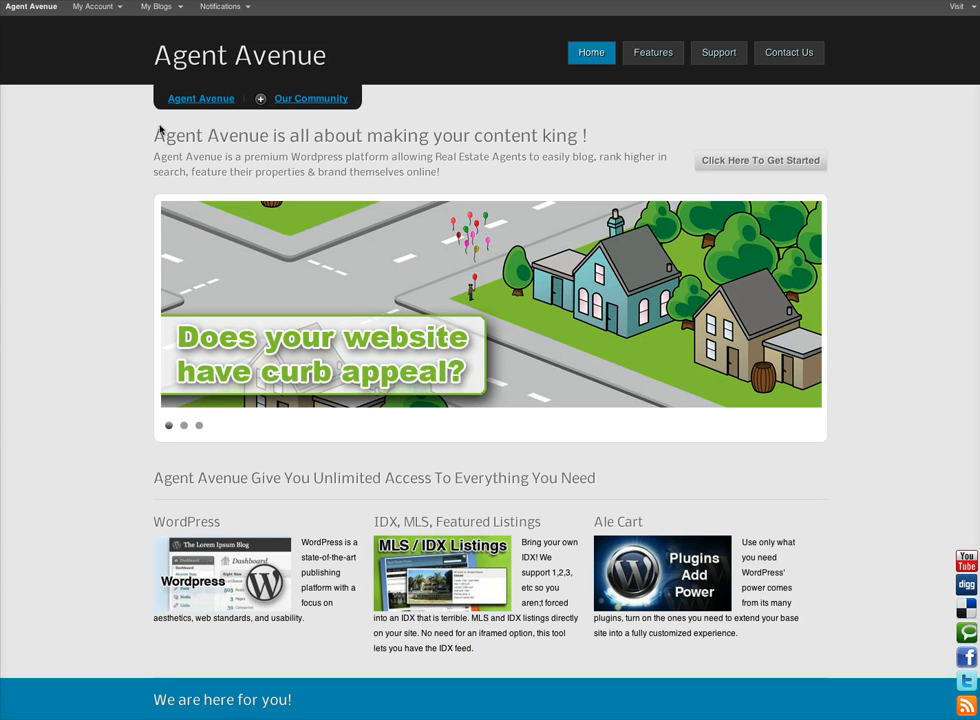
{"action": "left_click", "coordinate": [94, 8]}
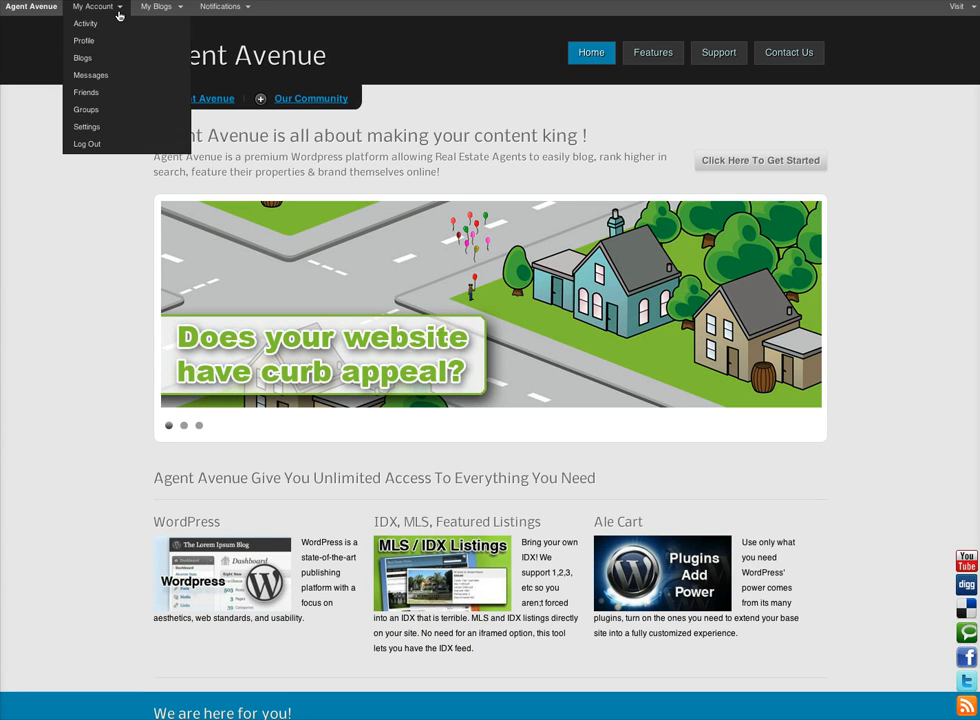
{"action": "left_click", "coordinate": [156, 8]}
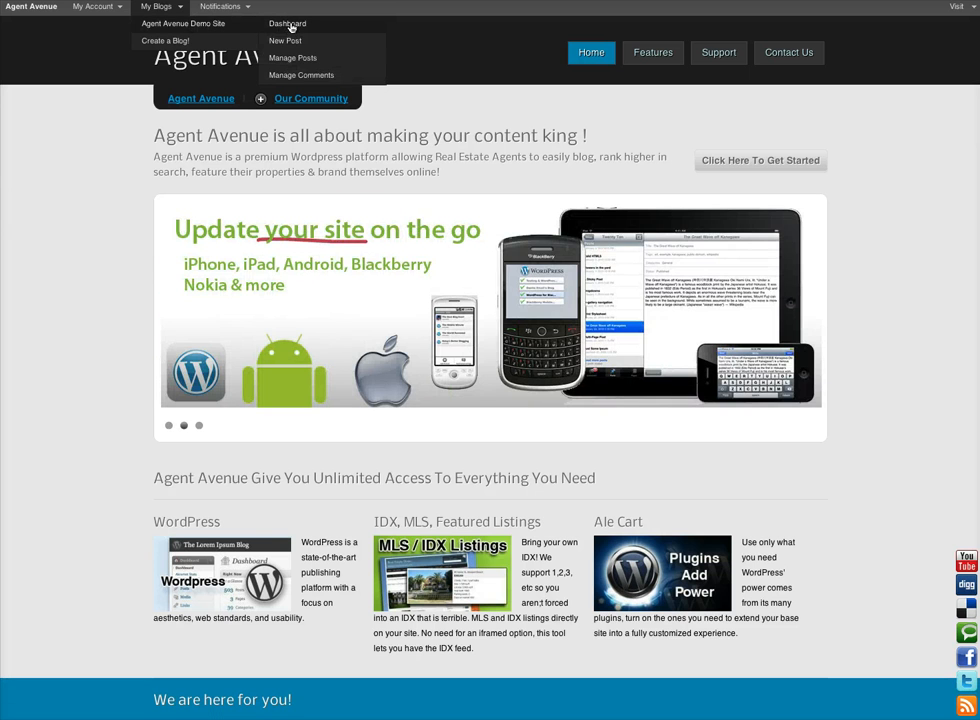
{"action": "left_click", "coordinate": [288, 24]}
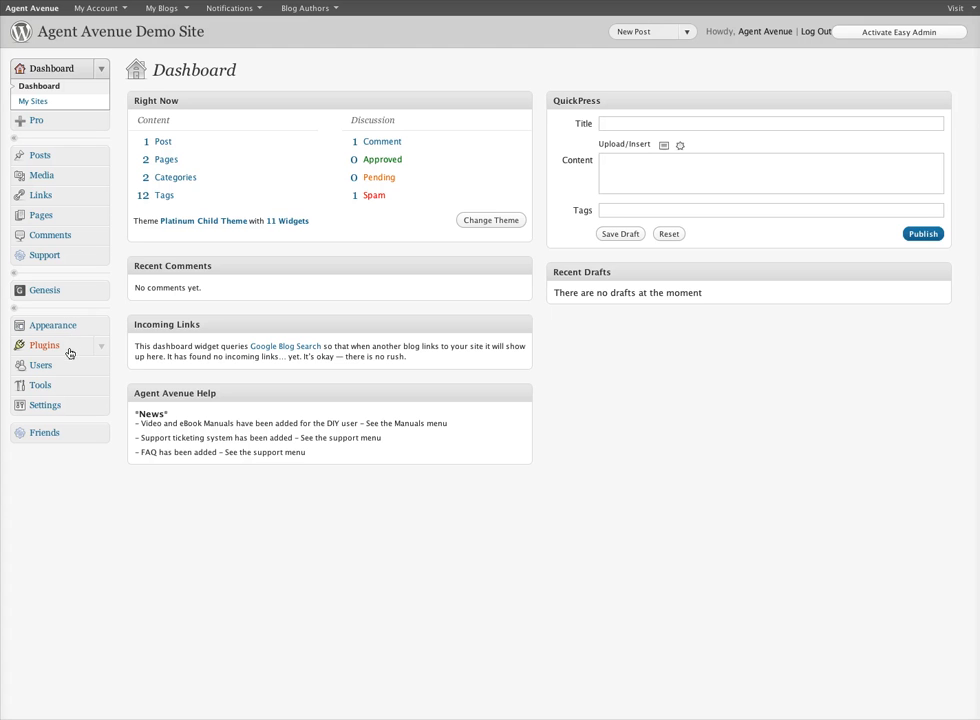
Locate Simple URLs in the installed plugins list and activate it.
{"action": "left_click", "coordinate": [44, 344]}
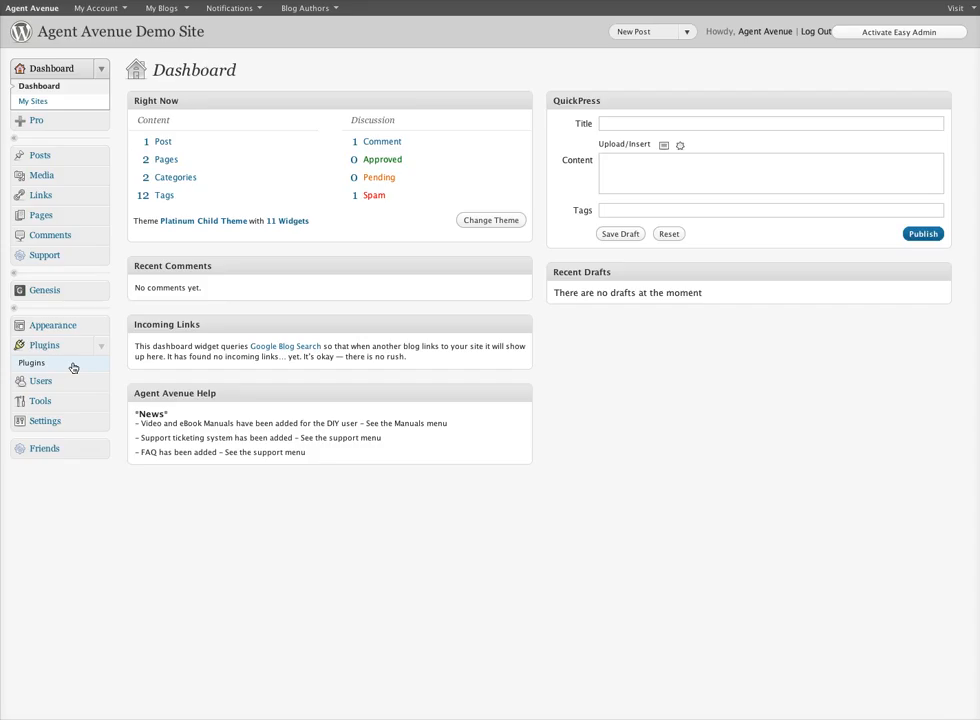
{"action": "left_click", "coordinate": [32, 364]}
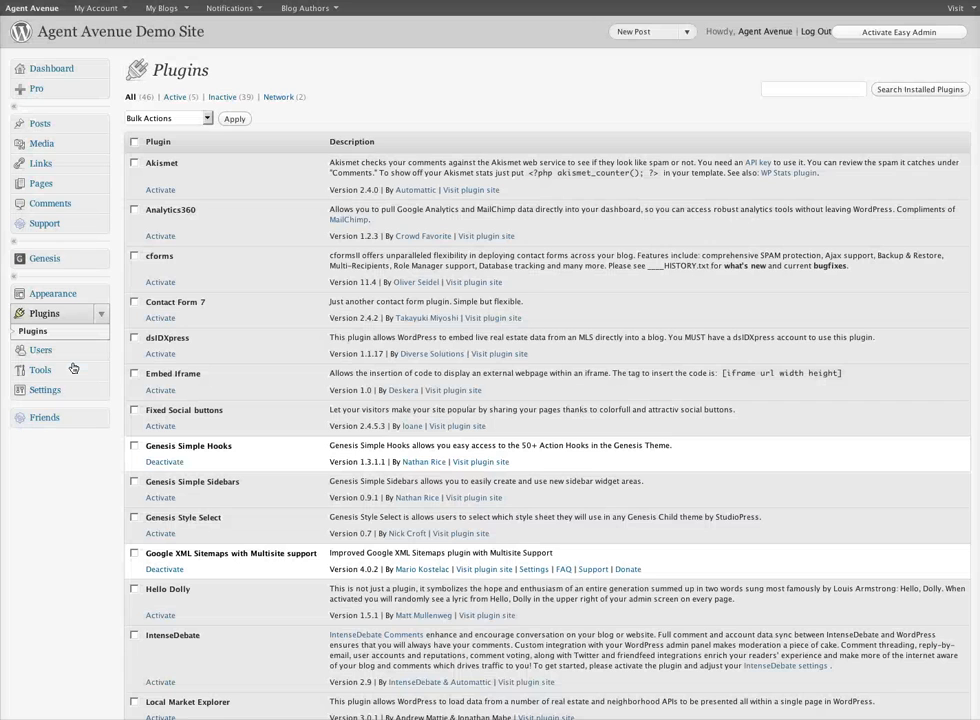
{"action": "scroll", "scroll_direction": "down", "scroll_amount": 3}
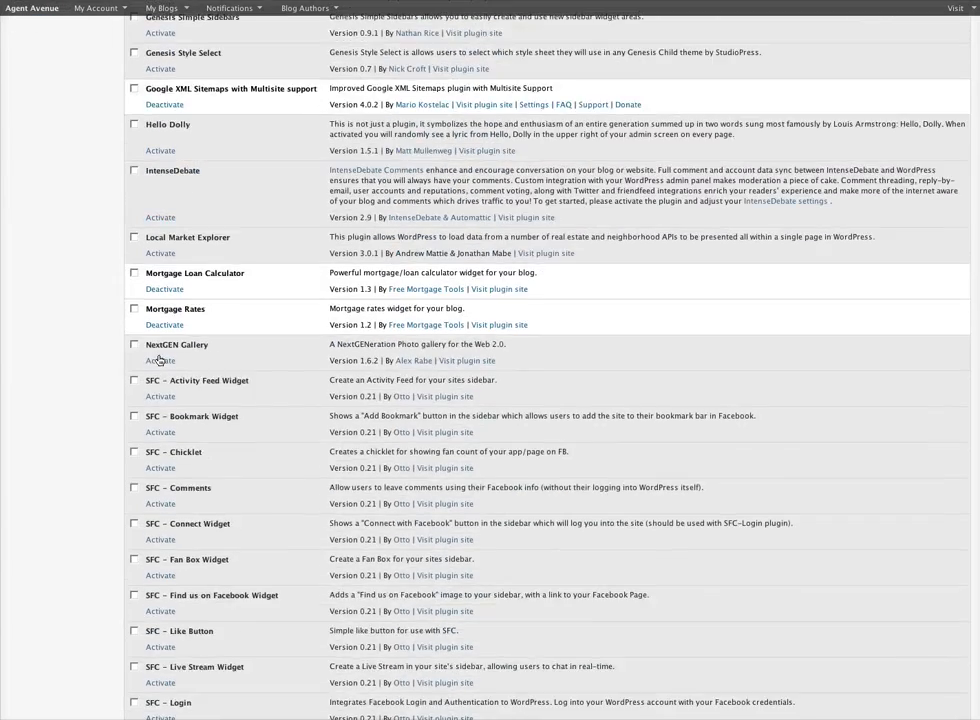
{"action": "scroll", "scroll_direction": "down", "scroll_amount": 3}
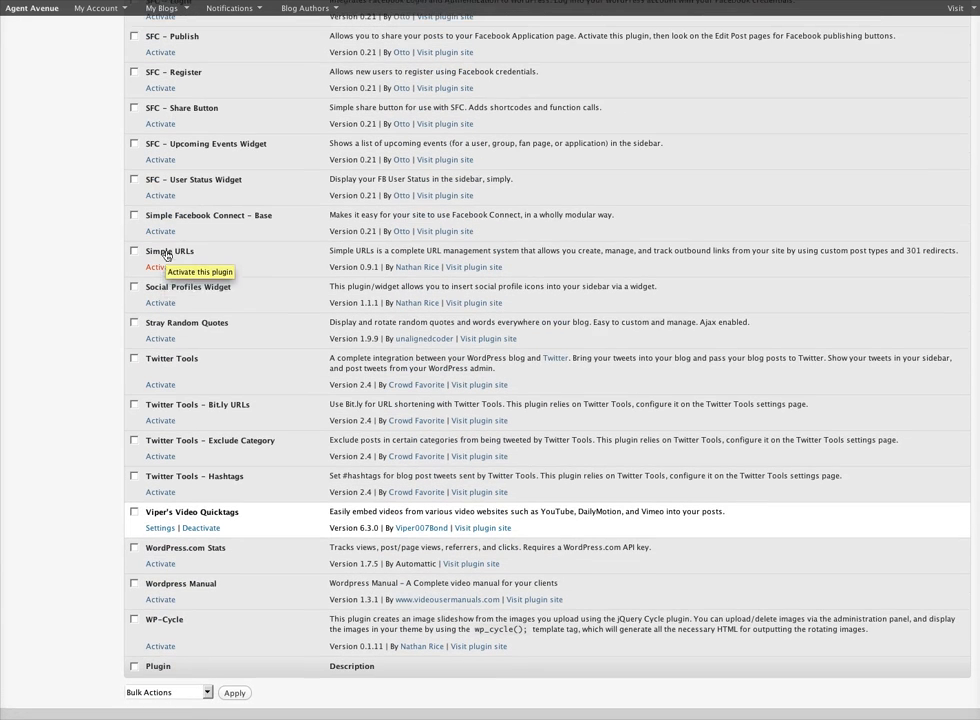
{"action": "scroll", "scroll_direction": "down", "scroll_amount": 3}
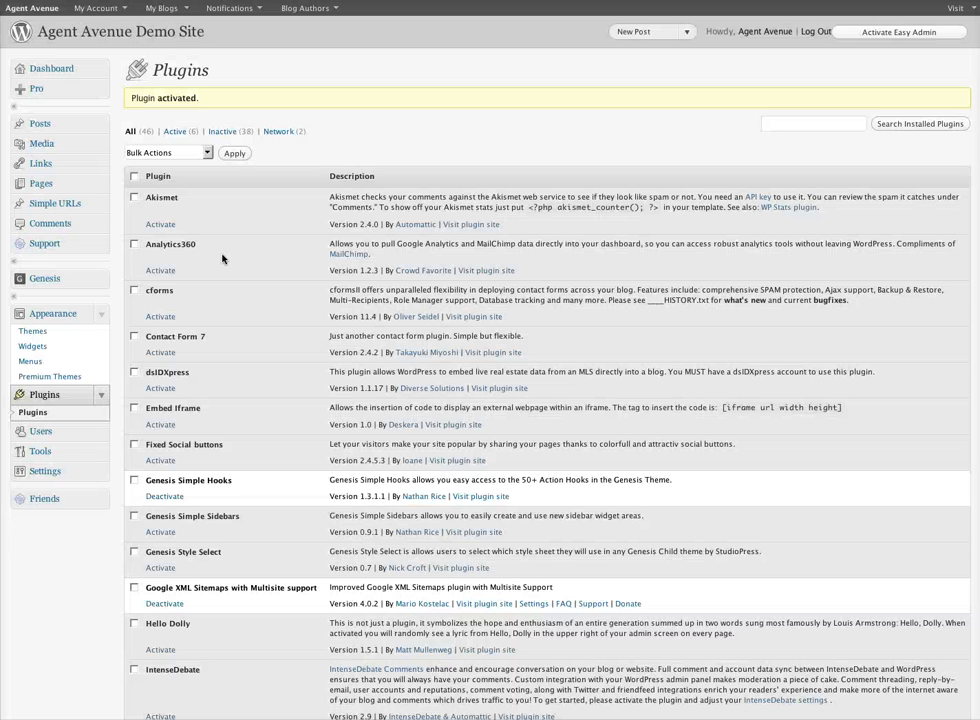
{"action": "mouse_move", "coordinate": [160, 336]}
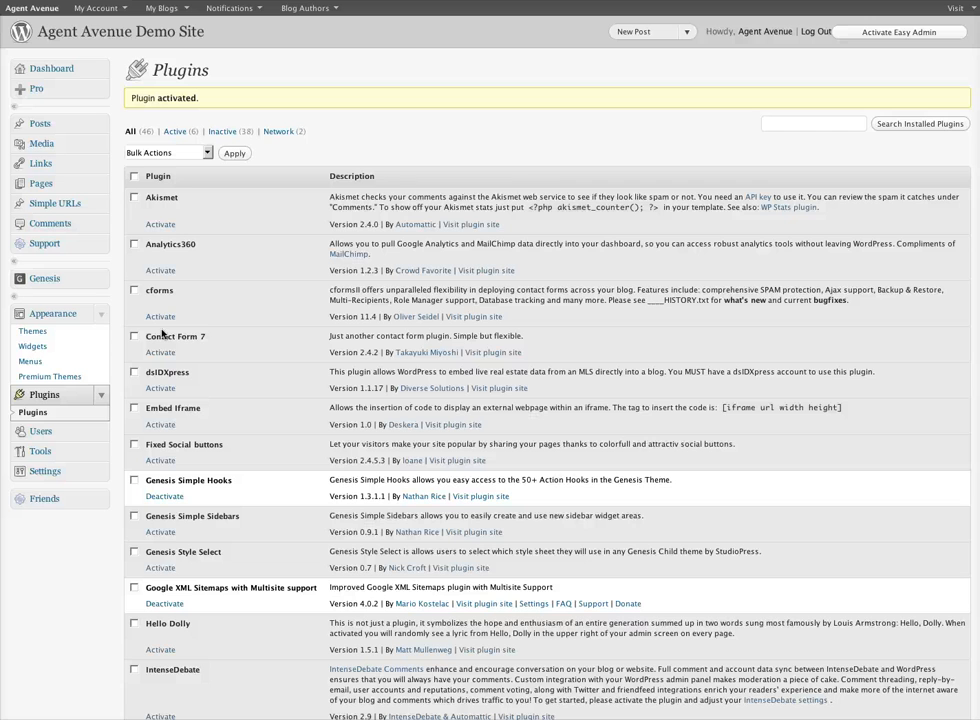
{"action": "mouse_move", "coordinate": [84, 206]}
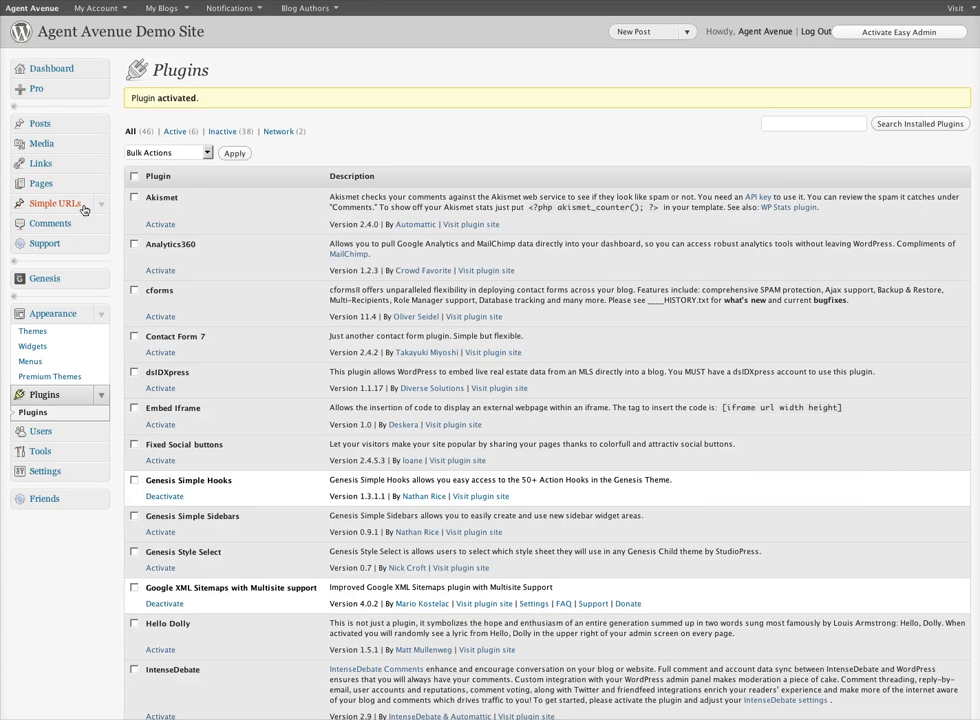
{"action": "mouse_move", "coordinate": [60, 204]}
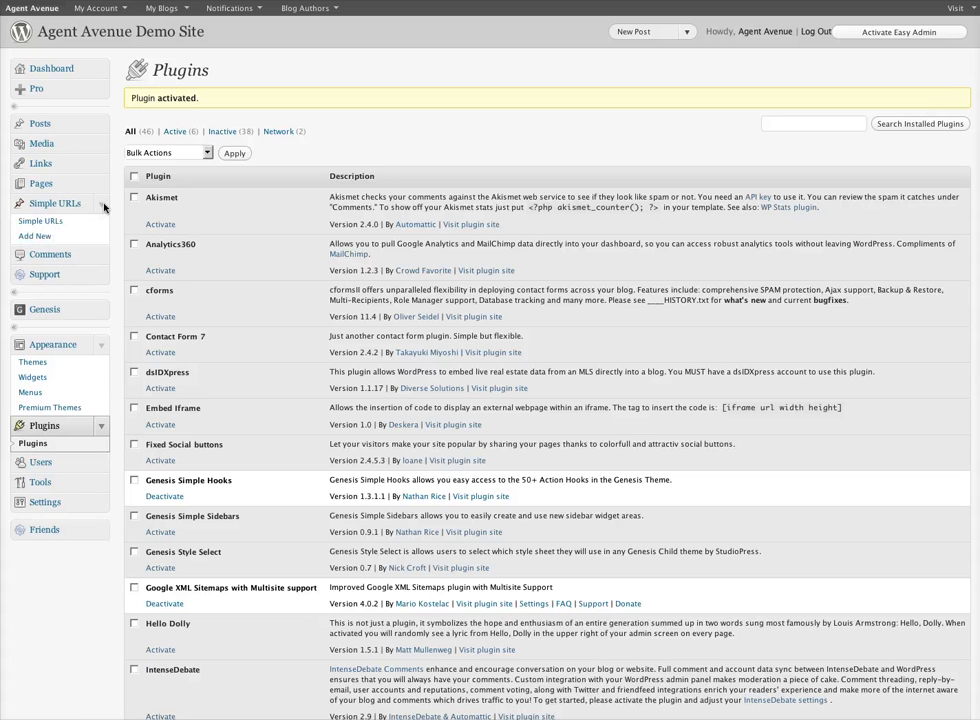
{"action": "mouse_move", "coordinate": [212, 228]}
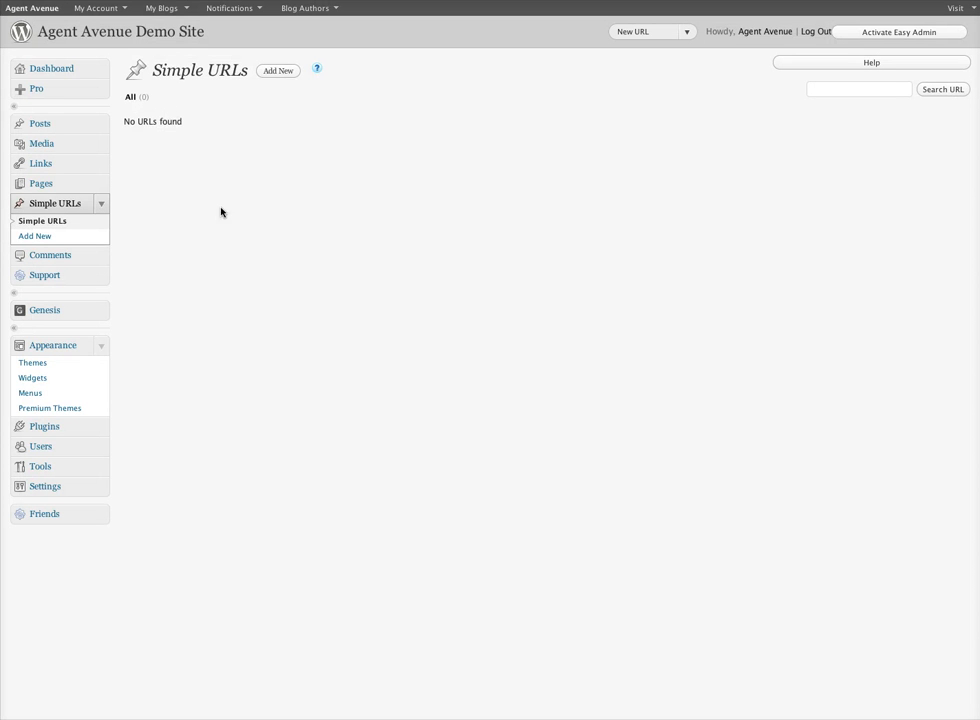
{"action": "mouse_move", "coordinate": [244, 100]}
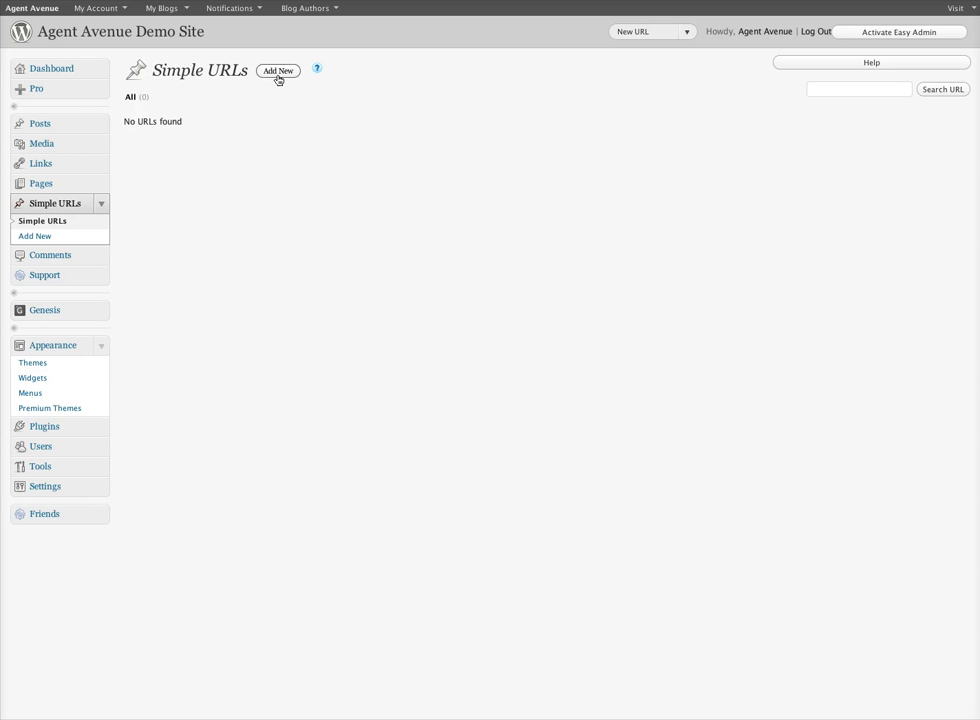
{"action": "mouse_move", "coordinate": [300, 152]}
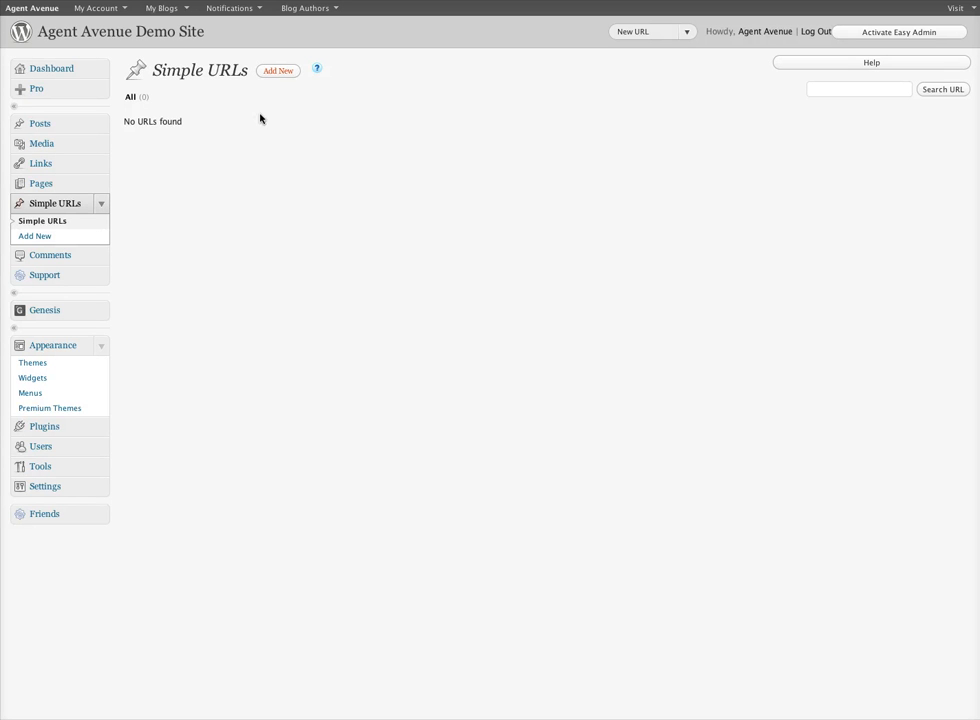
{"action": "mouse_move", "coordinate": [280, 80]}
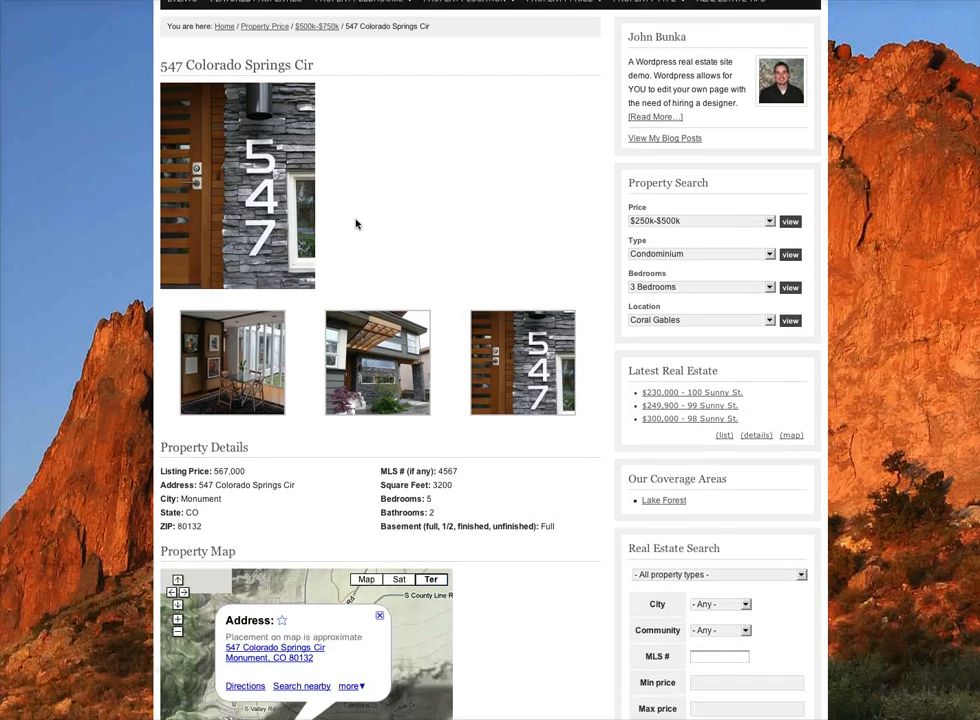
{"action": "scroll", "scroll_direction": "down", "scroll_amount": 3}
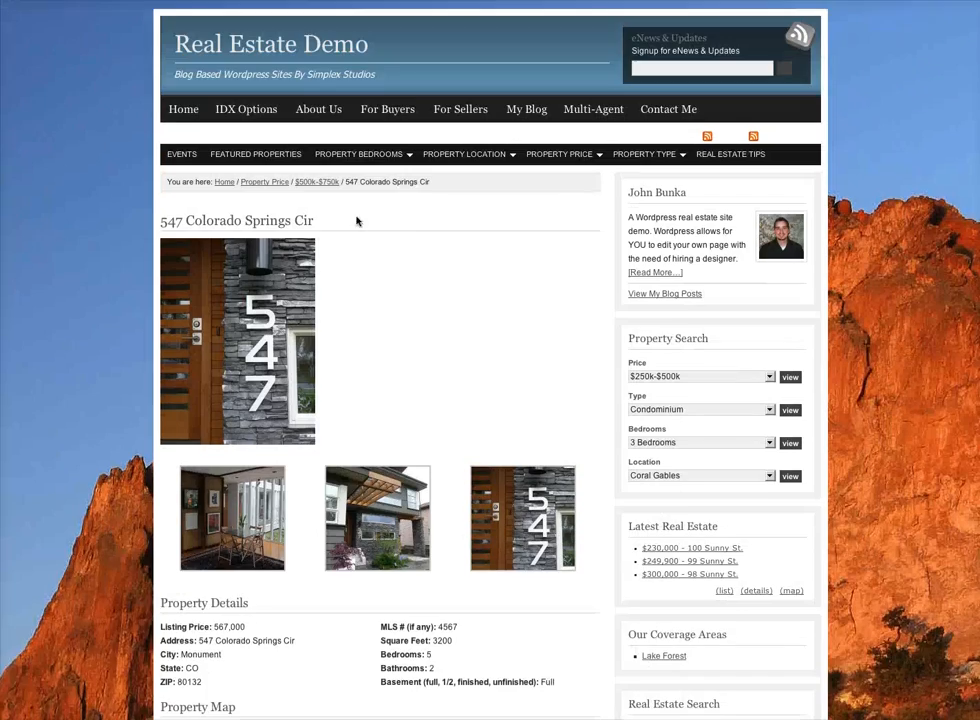
{"action": "right_click", "coordinate": [358, 218]}
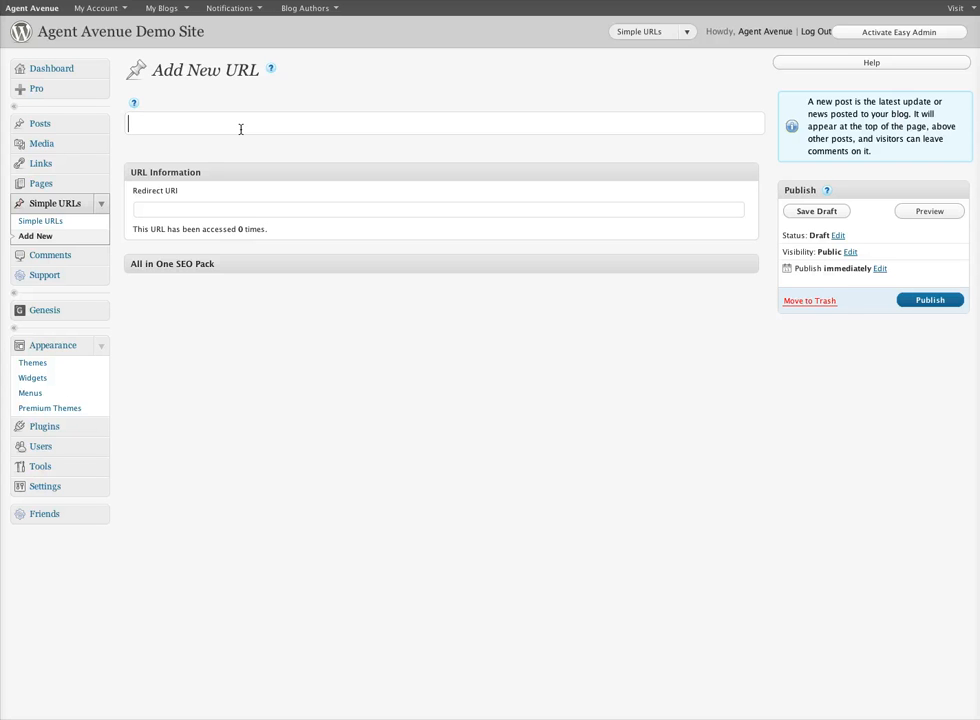
{"action": "type", "text": "my["}
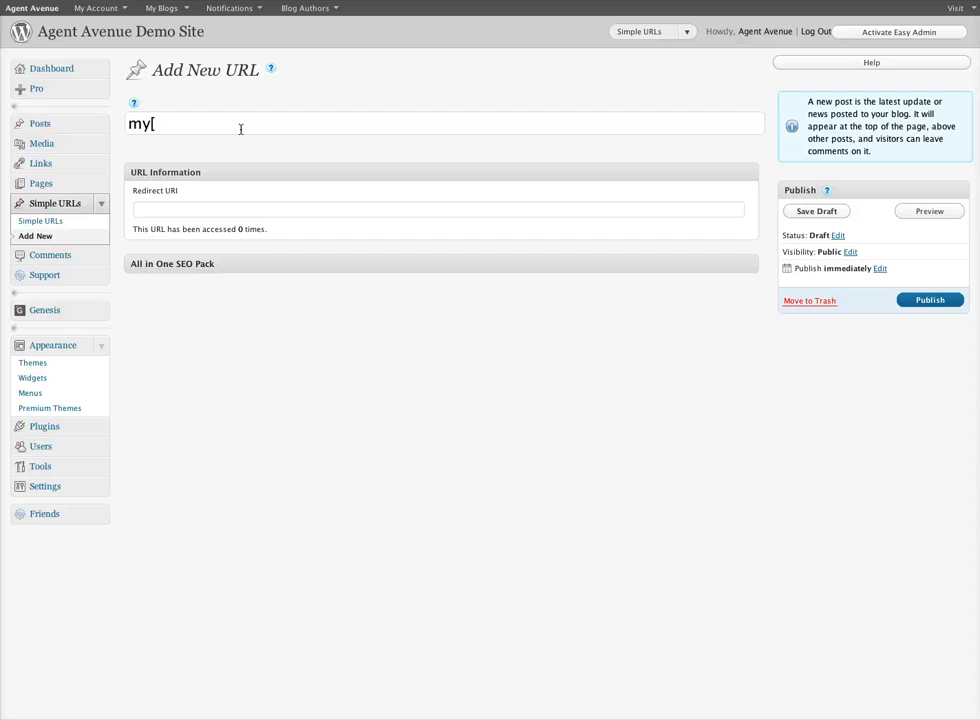
{"action": "type", "text": "pr"}
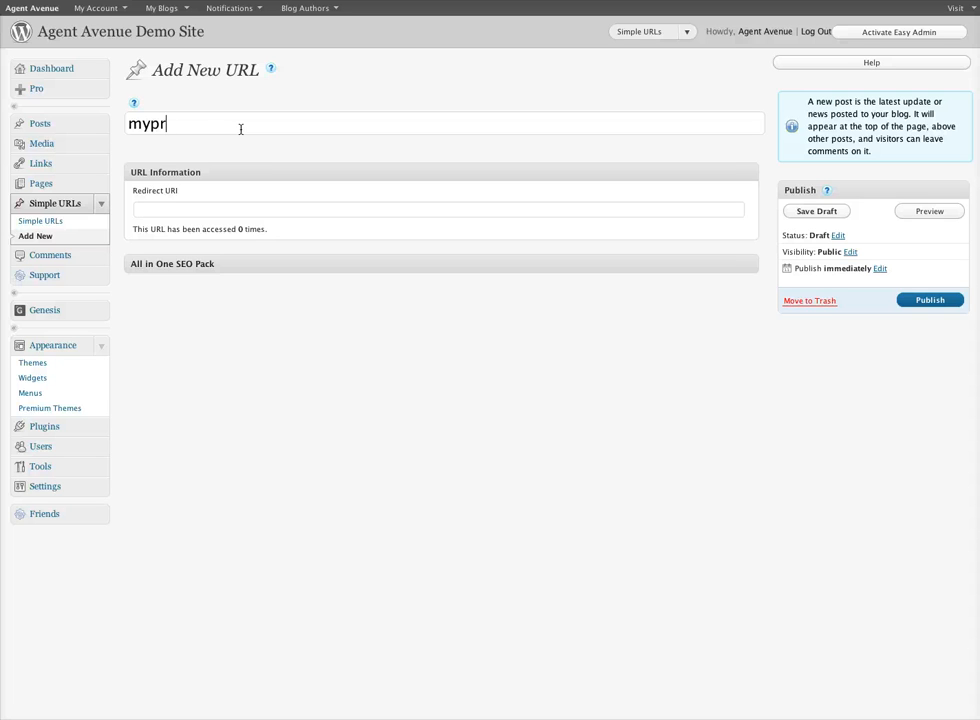
{"action": "type", "text": "operties"}
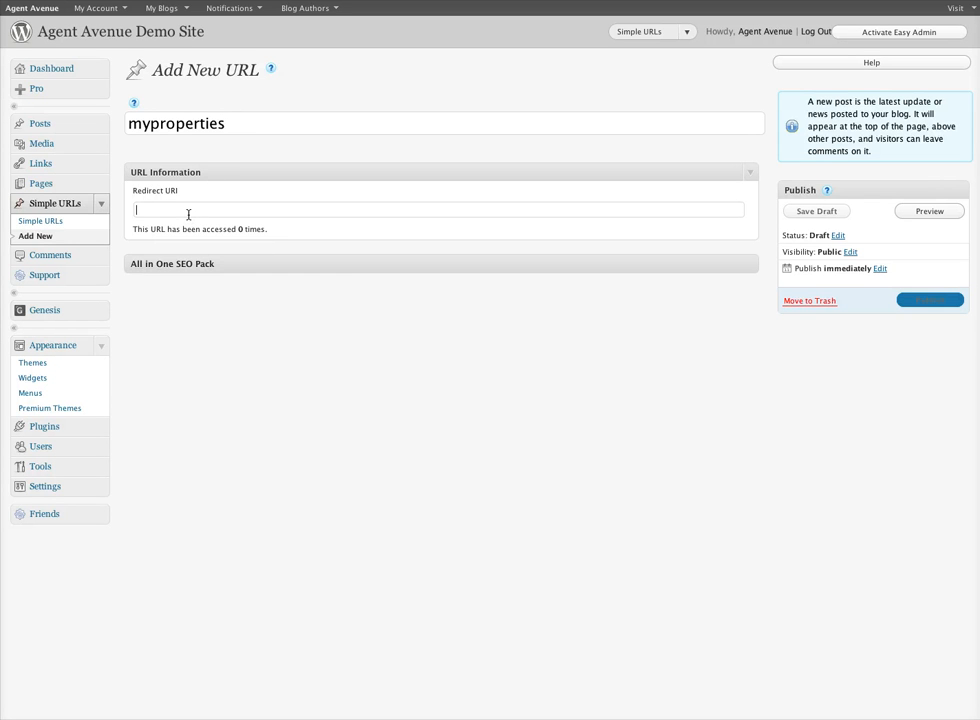
{"action": "type", "text": "http://translate.simplexstudios.com/2010/04/547-colorado-springs-cir/"}
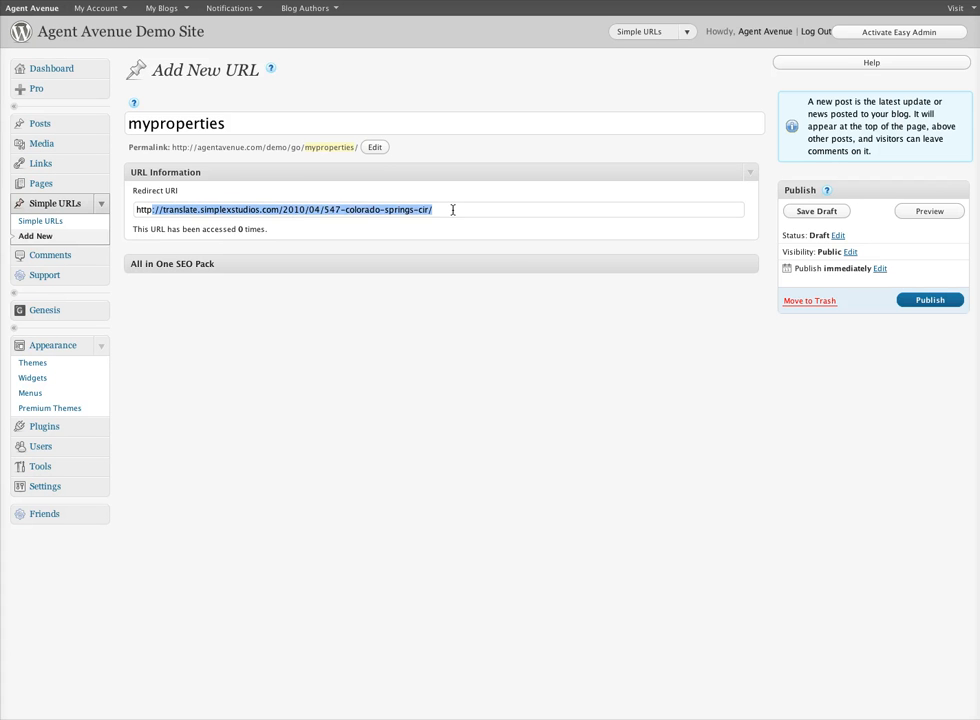
{"action": "mouse_move", "coordinate": [508, 264]}
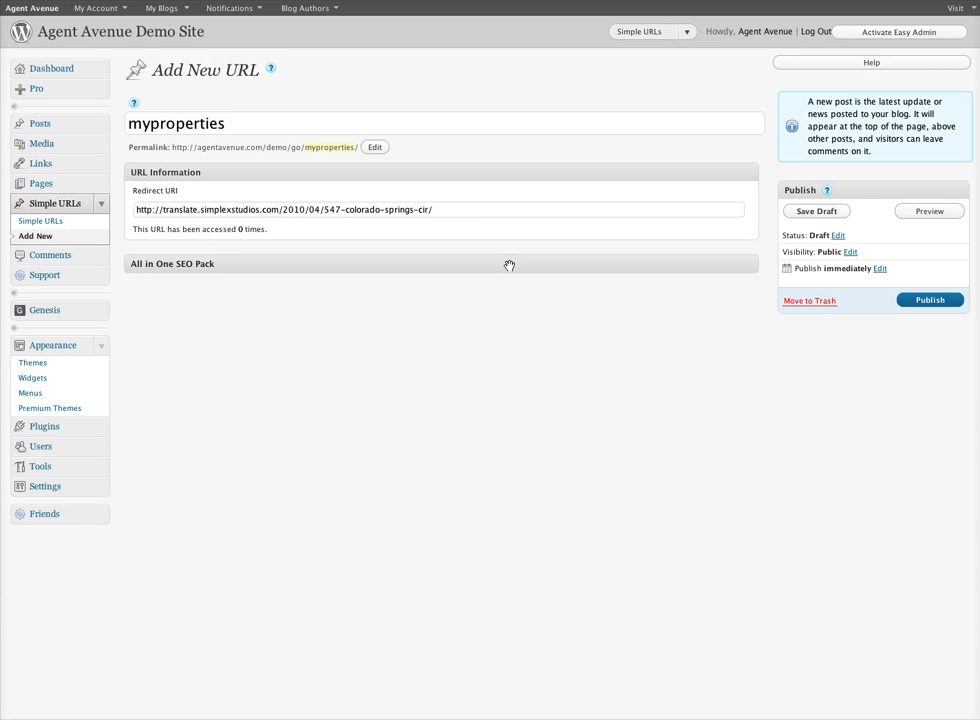
{"action": "mouse_move", "coordinate": [494, 256]}
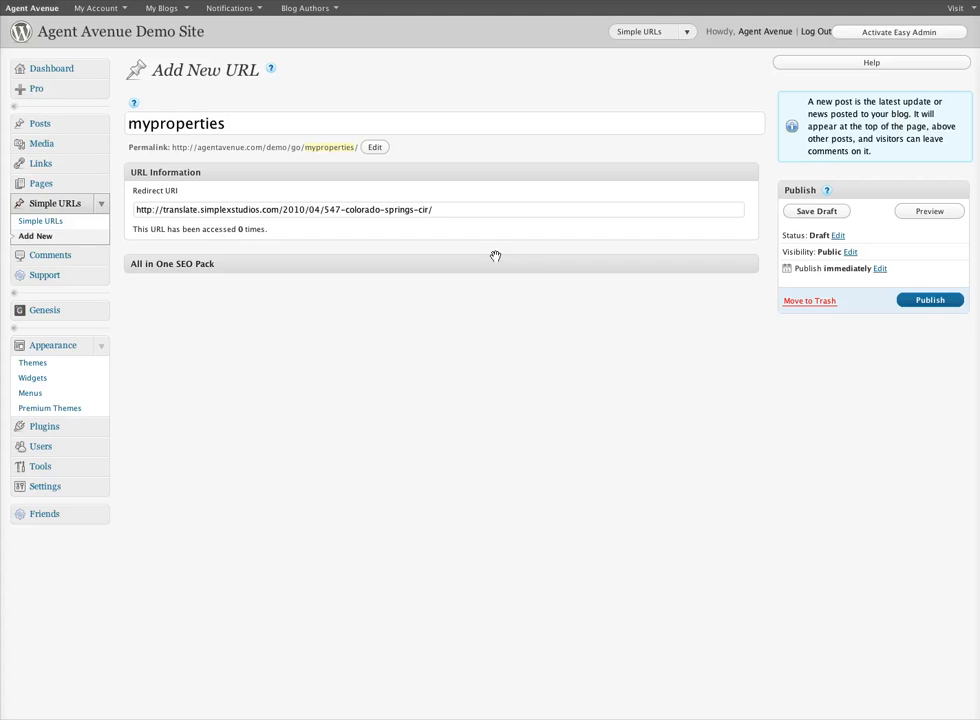
{"action": "left_click", "coordinate": [932, 300]}
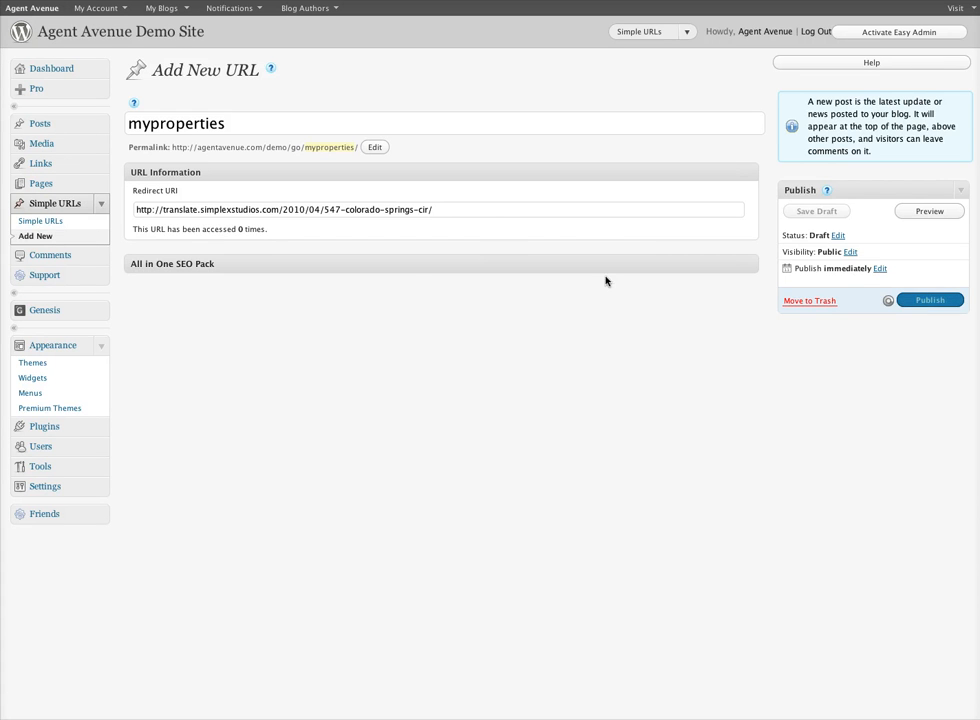
{"action": "left_click", "coordinate": [936, 300]}
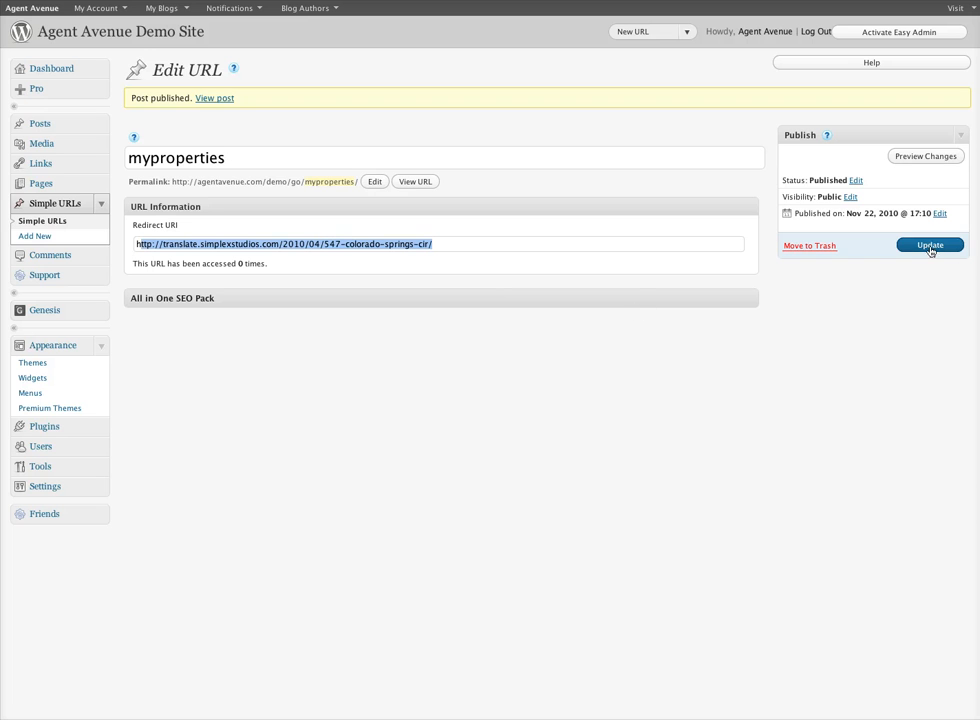
Update the myproperties short URL, keeping its redirect to the property listing.
{"action": "left_click", "coordinate": [928, 244]}
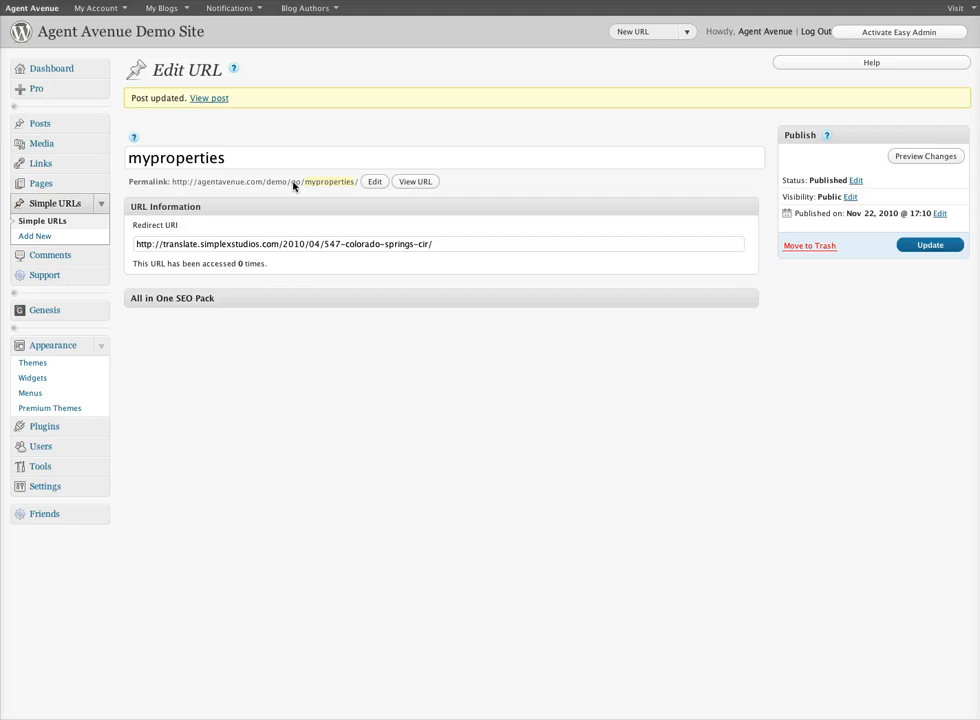